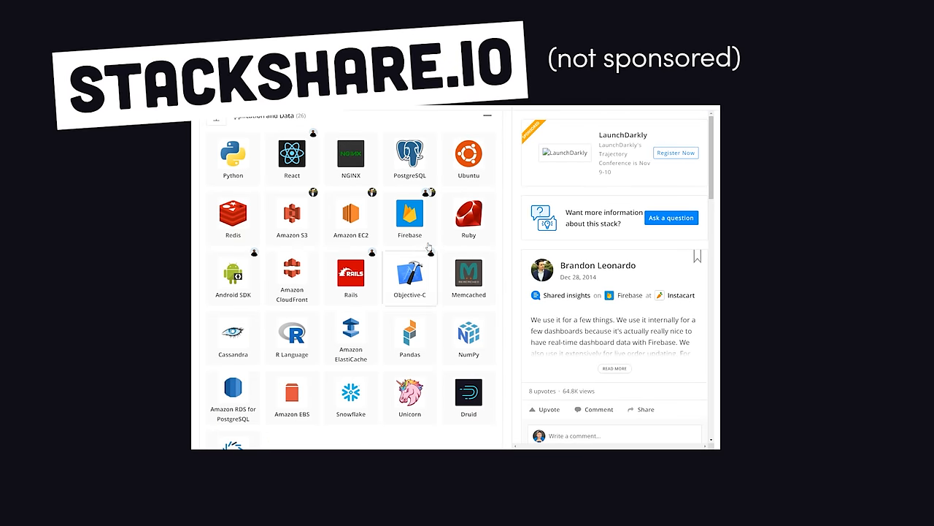
left_click(409, 217)
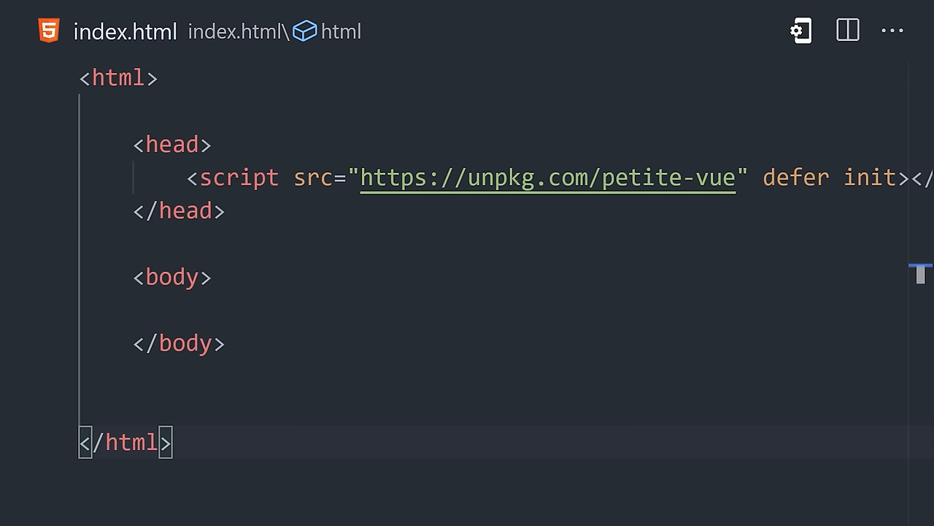
type("<link href=\"https://cdn.jsdelivr.net/npm/bootstrap@5.0.2")
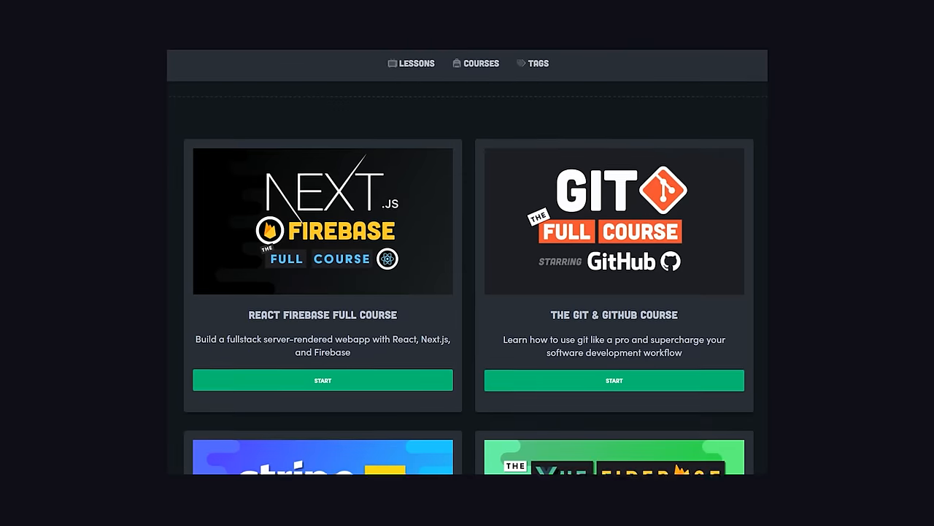
scroll("down", 3)
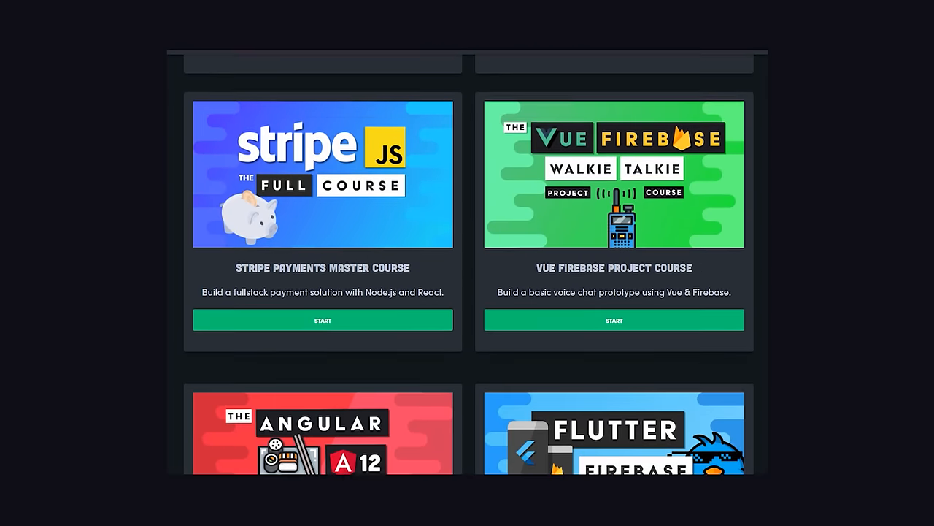
scroll("down", 3)
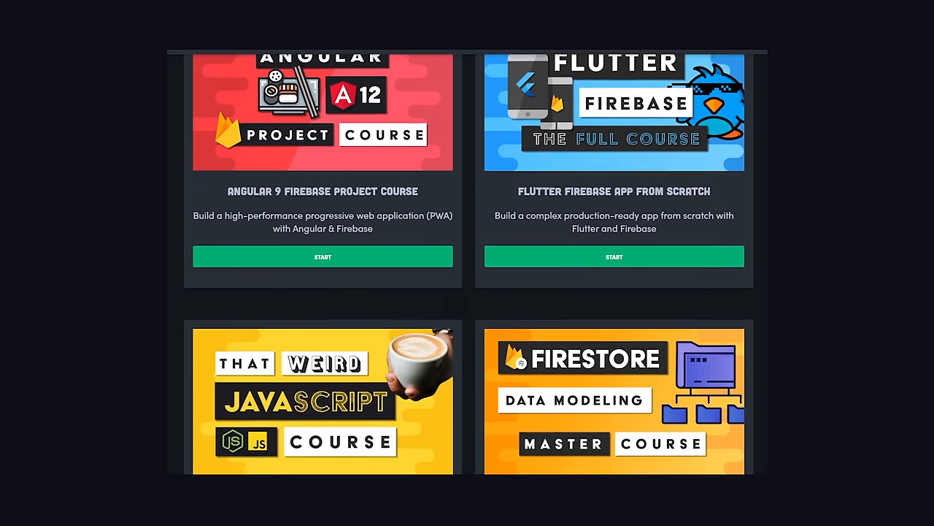
scroll("down", 3)
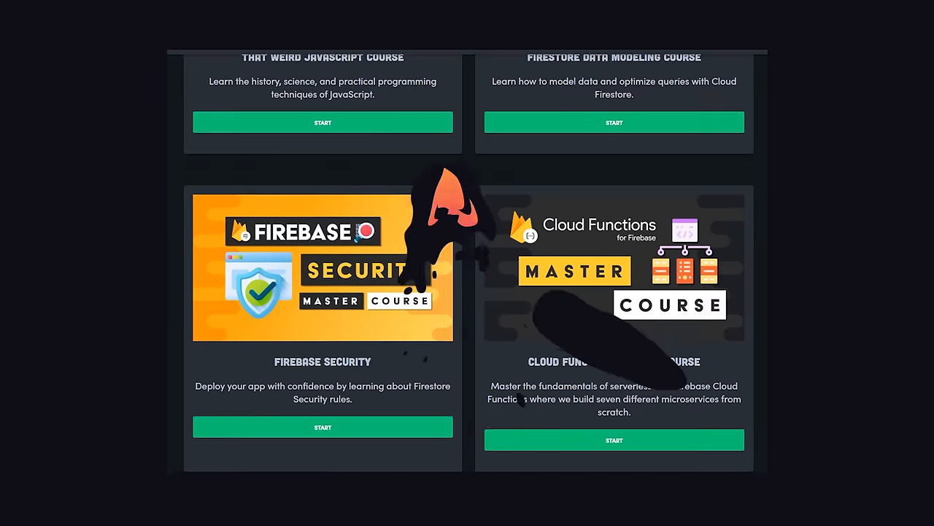